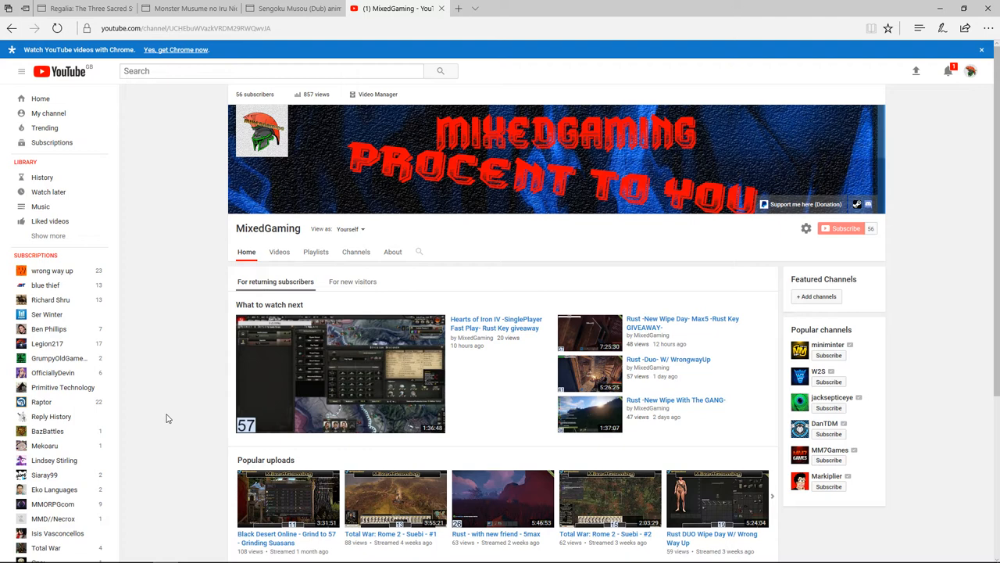
mouse_move(63, 387)
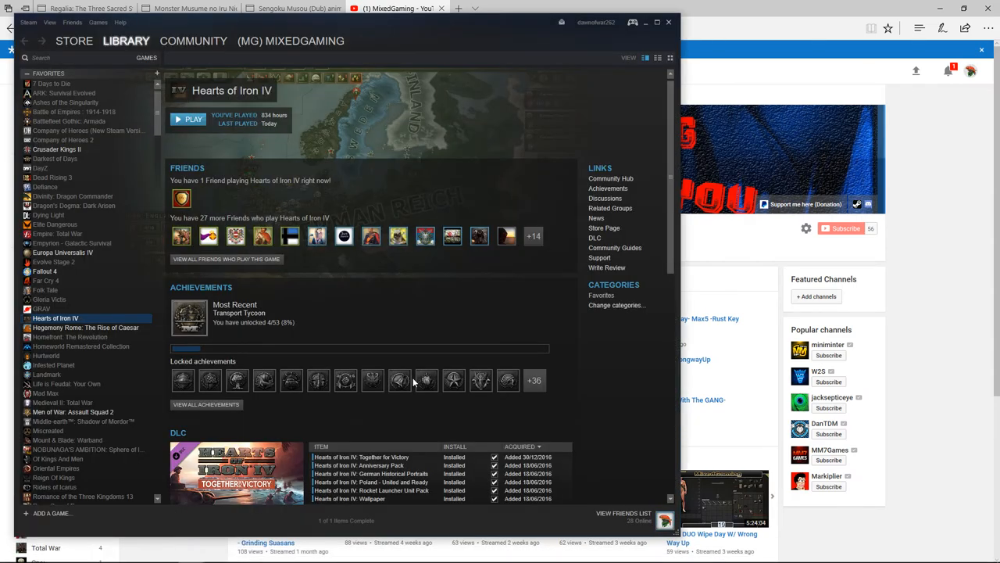
Scroll the Steam library game list down to the Total War and Warhammer titles.
scroll(down, 3)
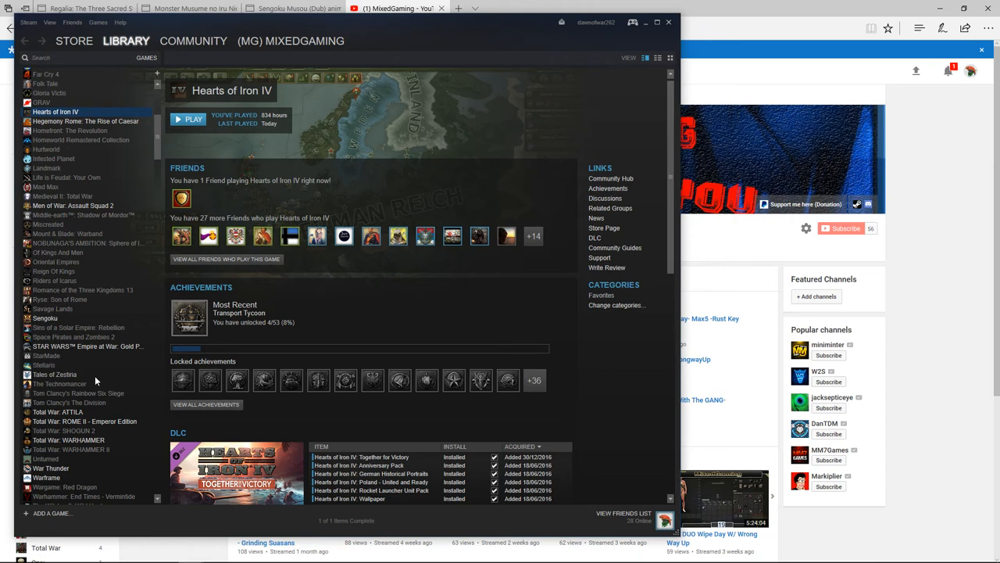
mouse_move(100, 381)
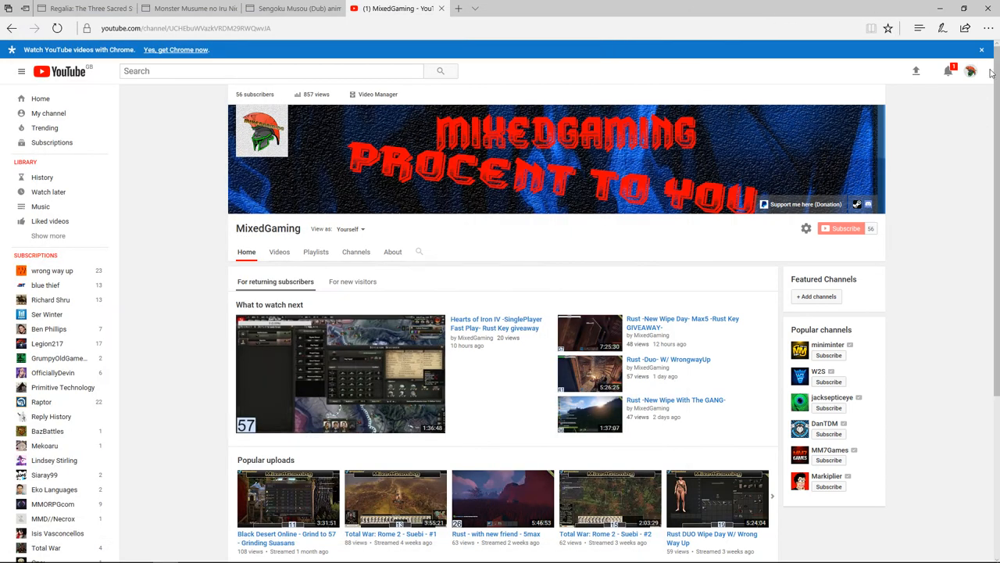
click(947, 70)
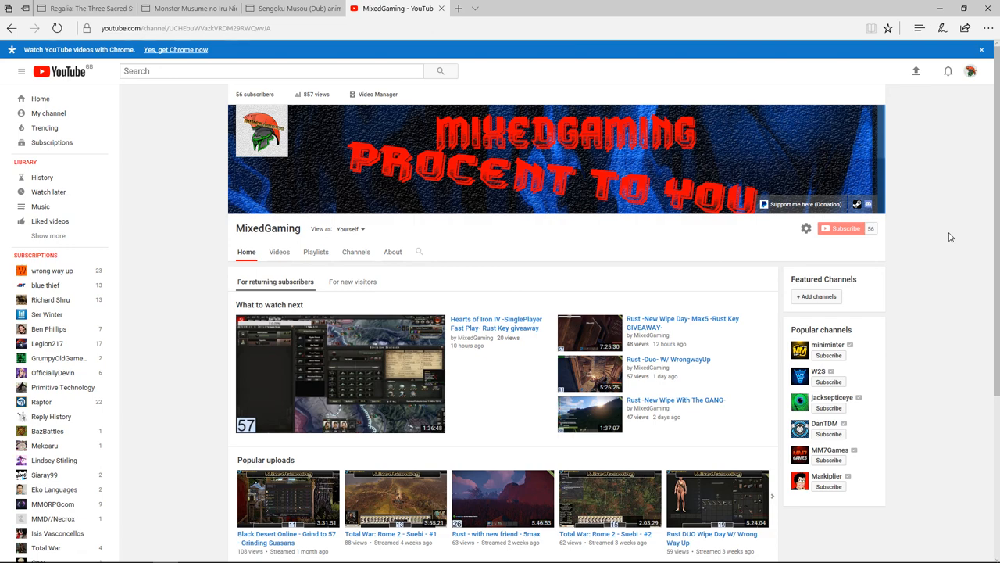
scroll(down, 3)
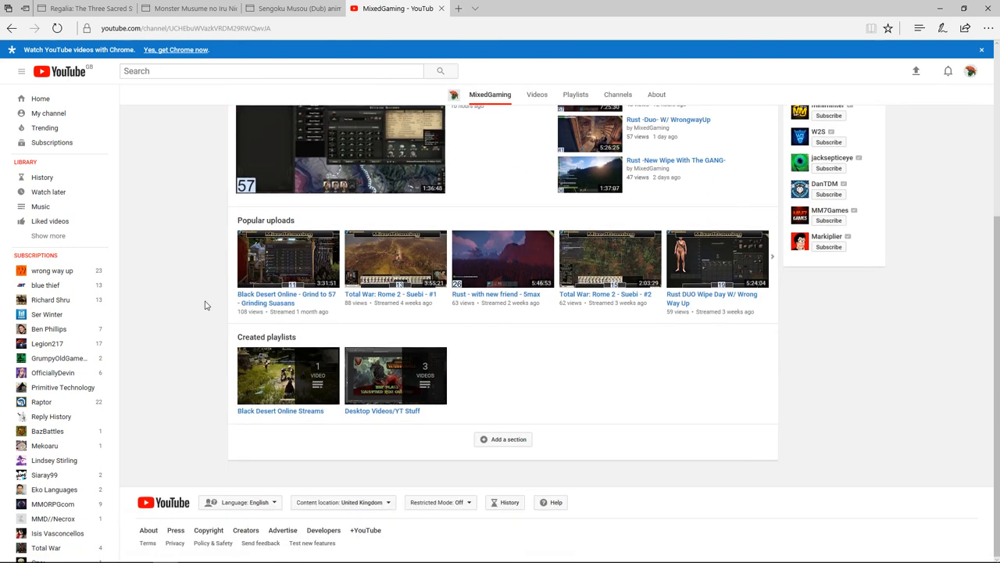
scroll(up, 3)
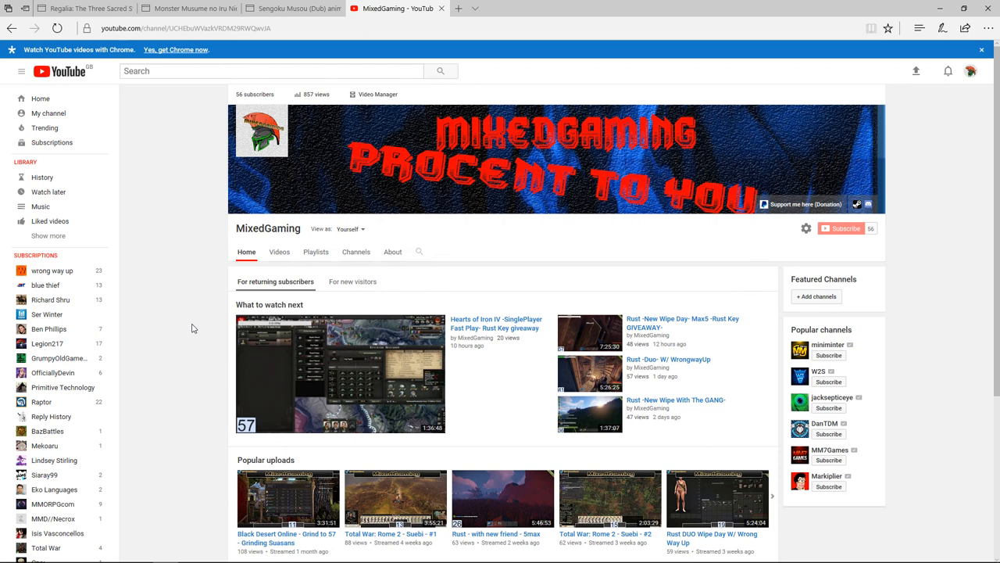